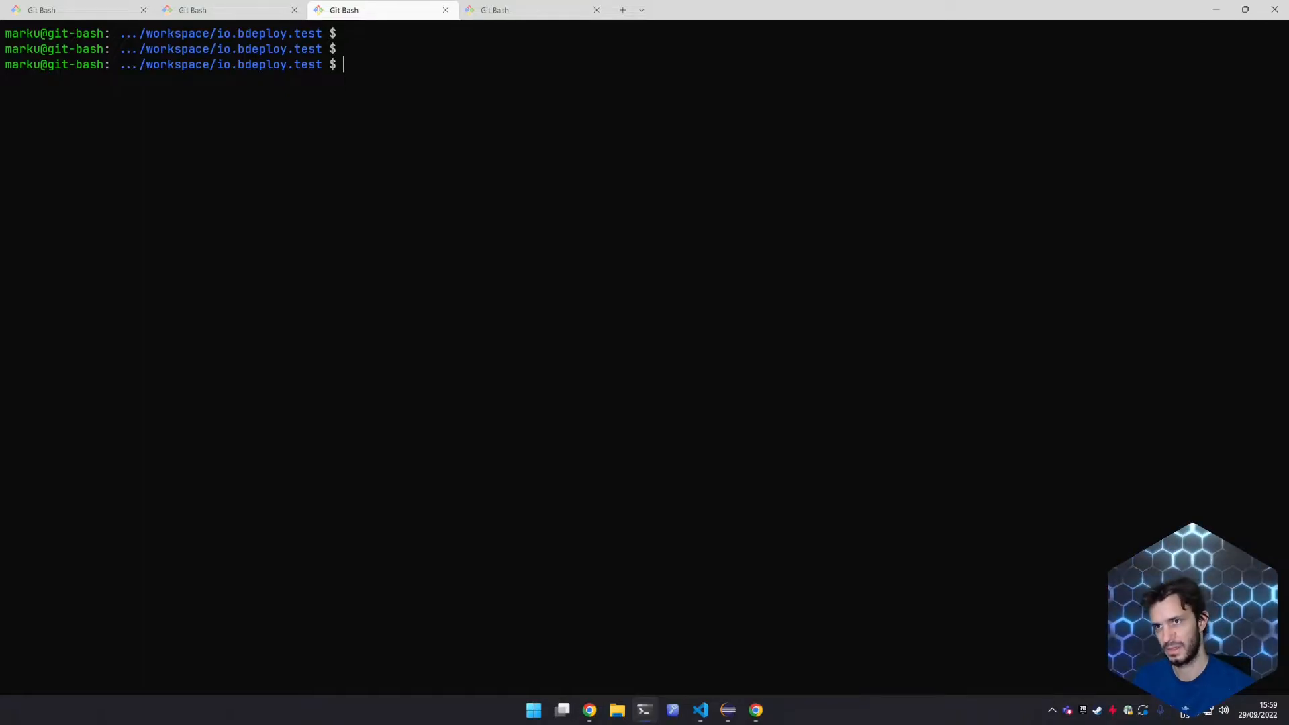
Show the bdeploy schema usage, then list the seven known schemas with 'bdeploy schema --list'
{"action": "type", "text": "bdeploy schema"}
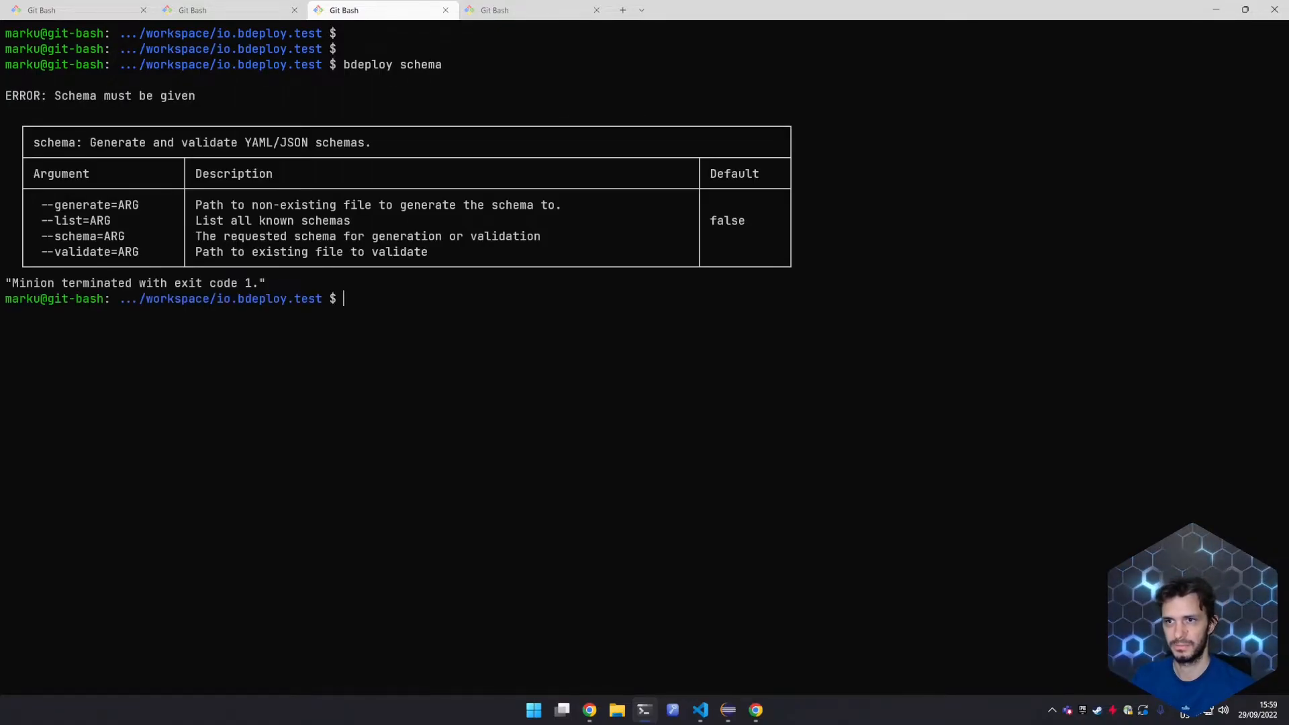
{"action": "type", "text": "bdeploy schema --list"}
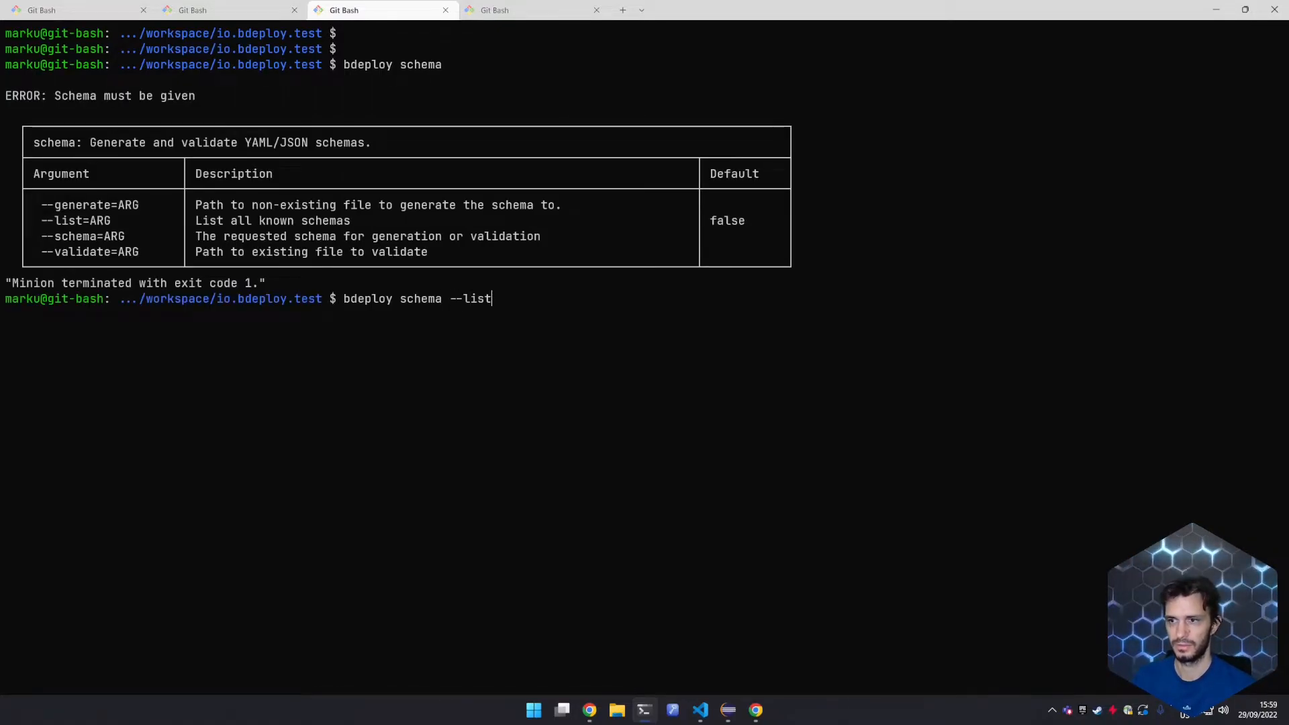
{"action": "key", "text": "Enter"}
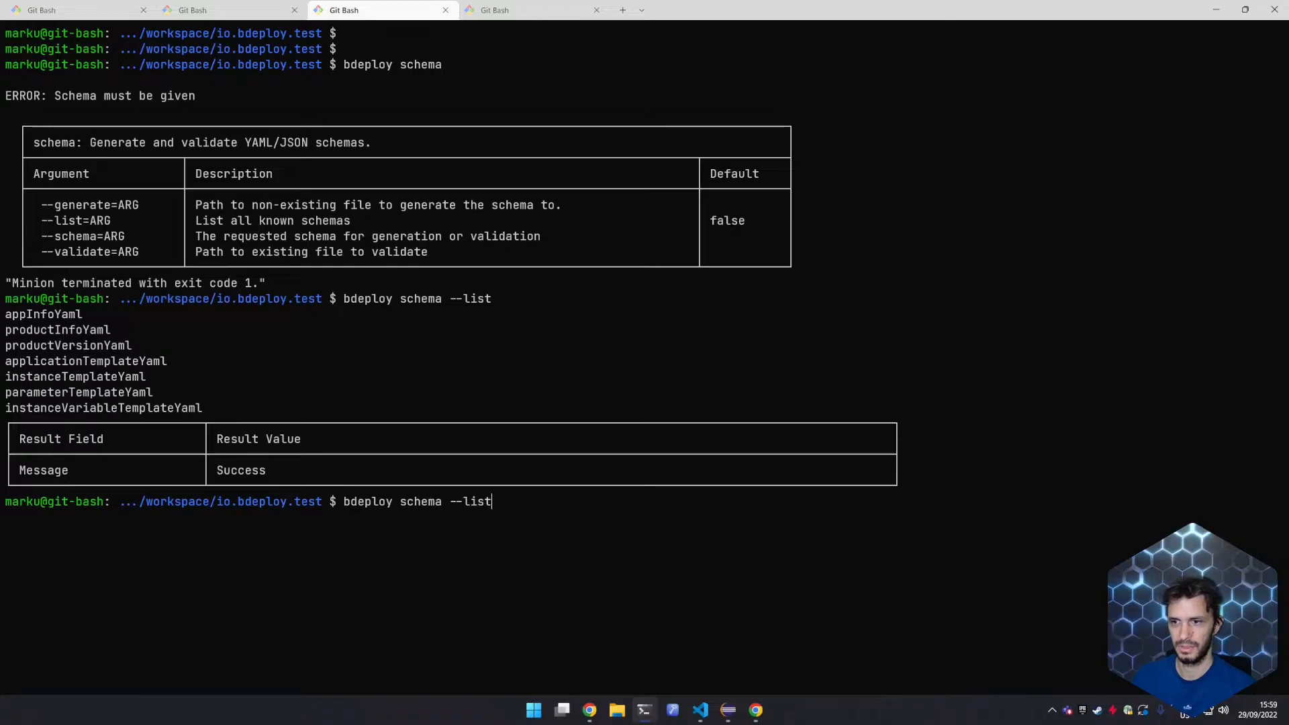
Print the productVersionYaml schema and generate it into test.json
{"action": "type", "text": "--schema="}
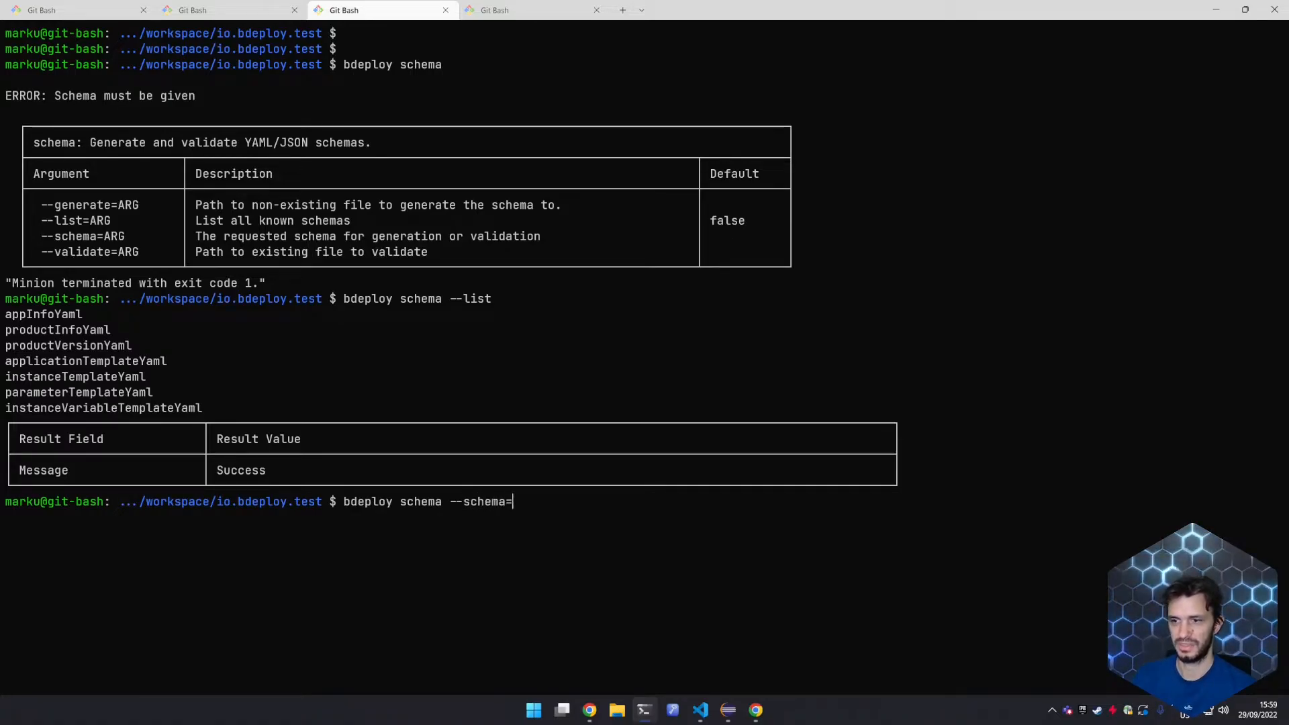
{"action": "double_click", "coordinate": [67, 345]}
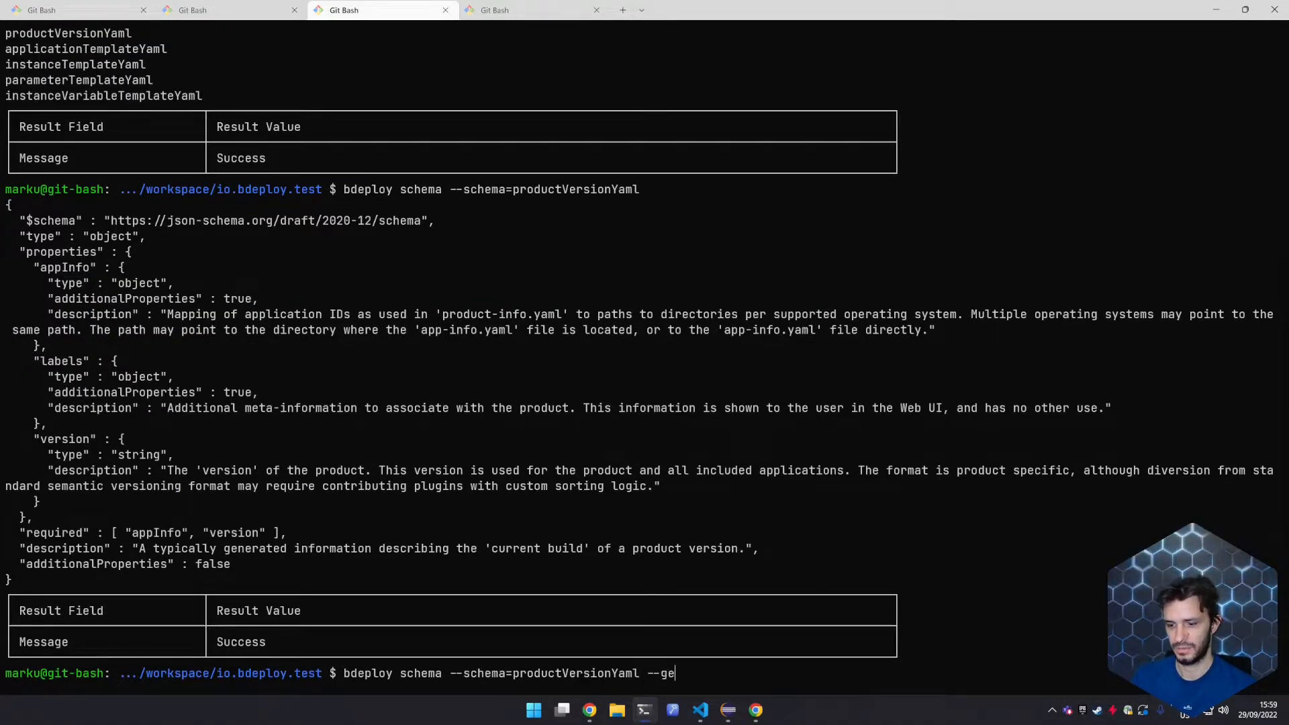
{"action": "type", "text": "nerate=test"}
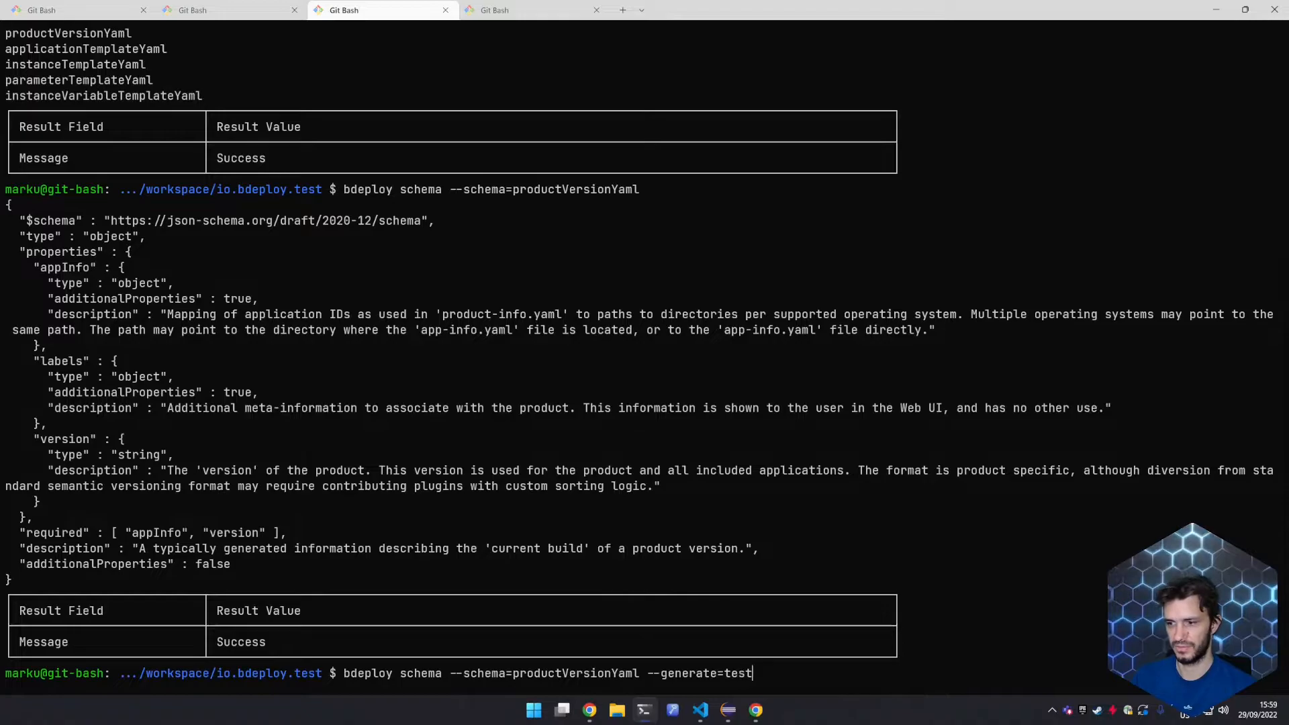
{"action": "type", "text": ".json"}
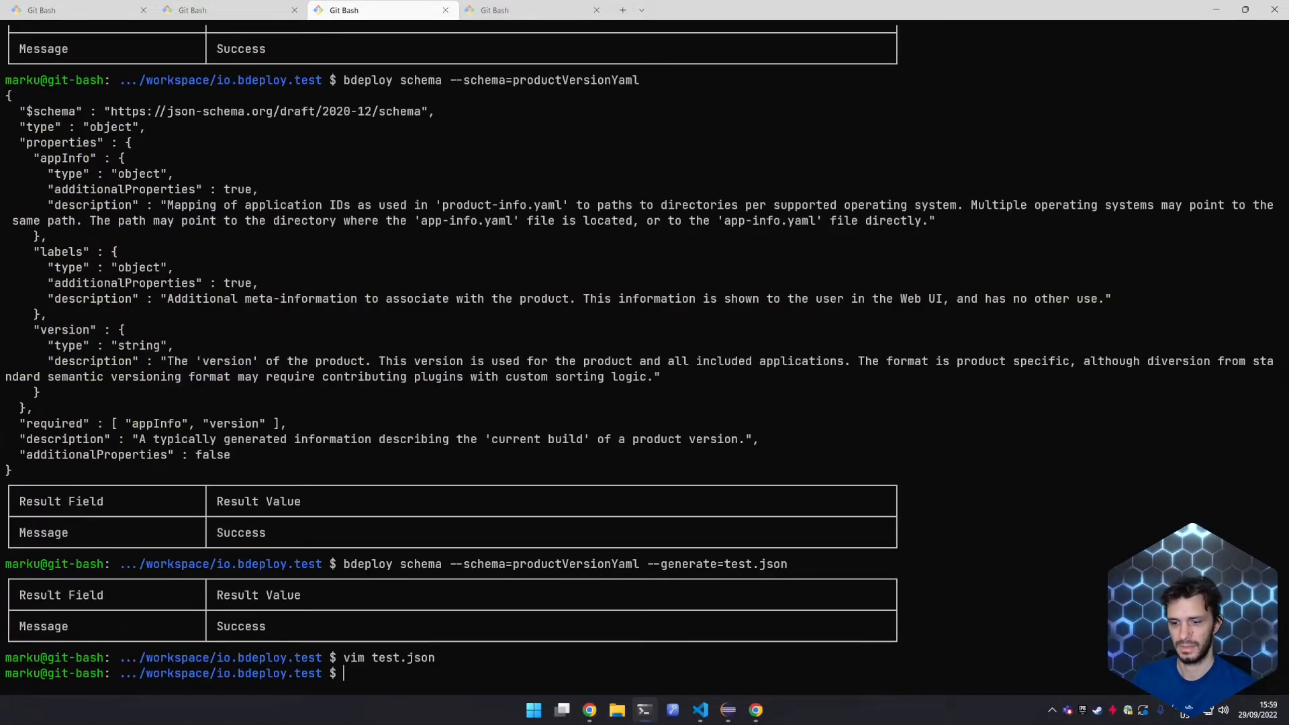
Delete test.json and validate product-version.yaml against productVersionYaml, then view it in vim
{"action": "type", "text": "rm test.json"}
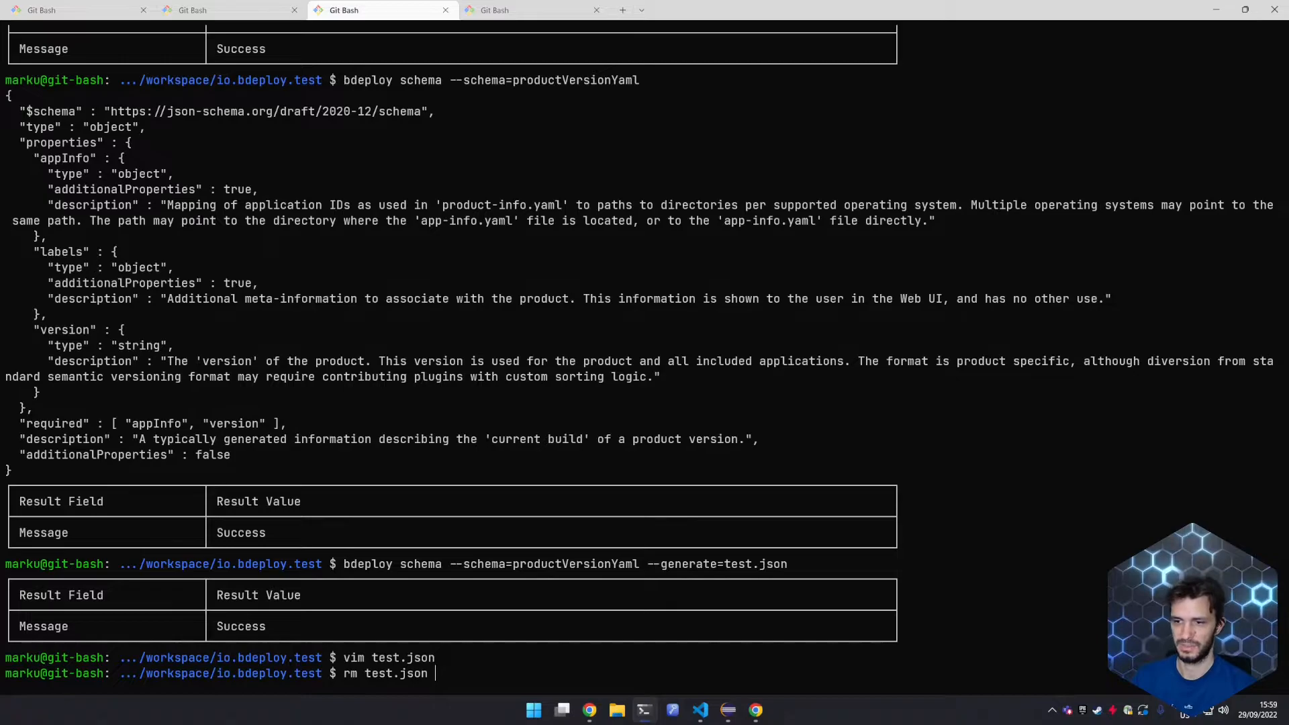
{"action": "type", "text": "bdeploy schema --schema=productVersionYaml --generate=test.json"}
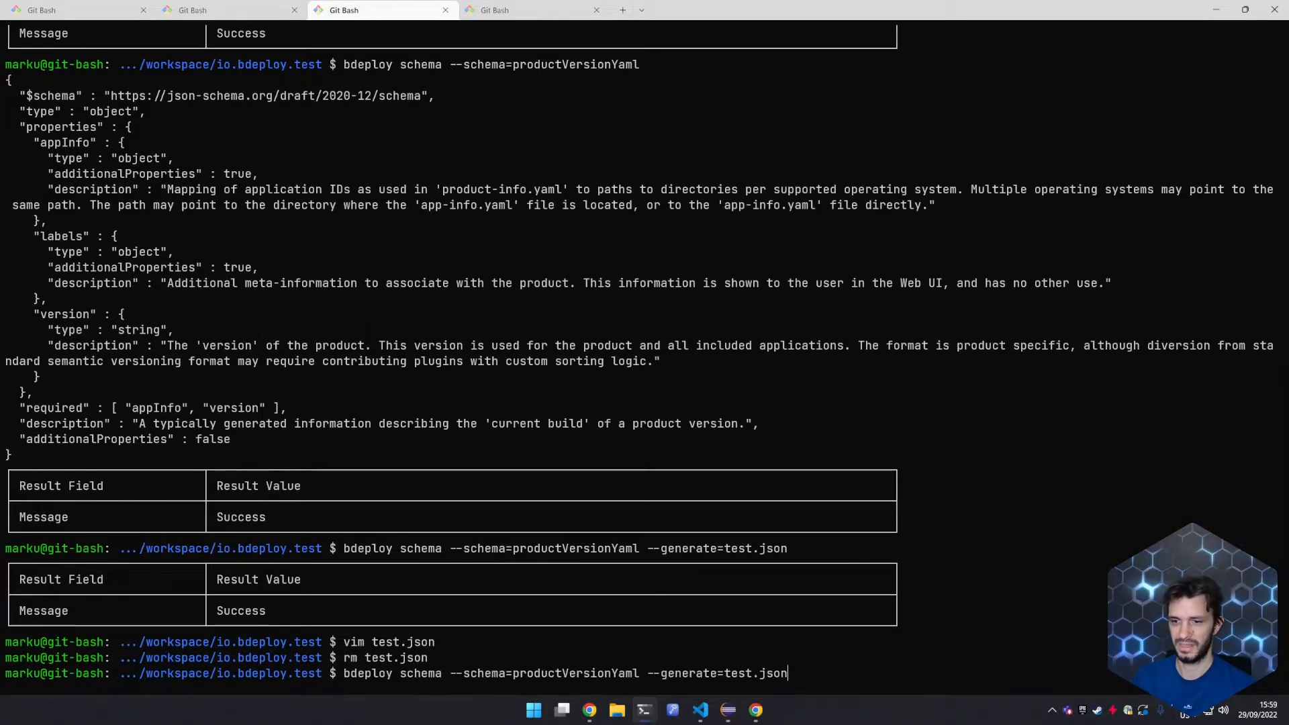
{"action": "type", "text": "--va"}
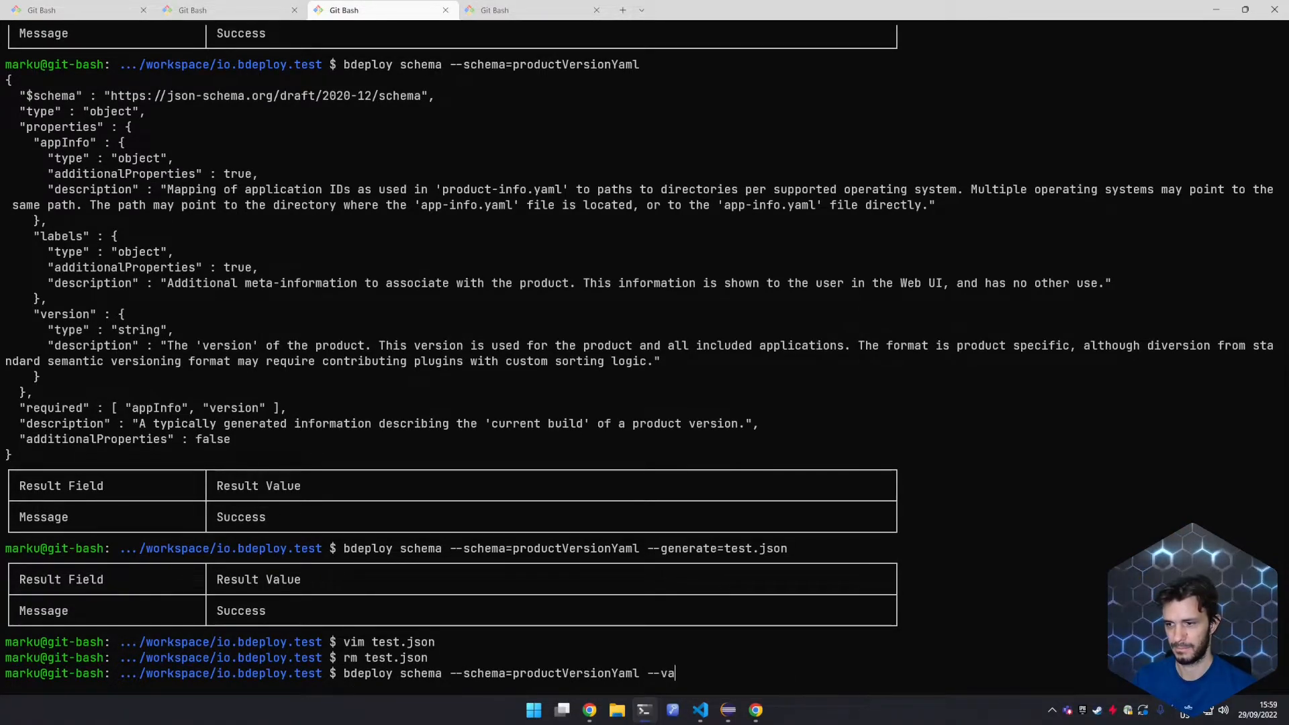
{"action": "type", "text": "lidate=product-version.yaml"}
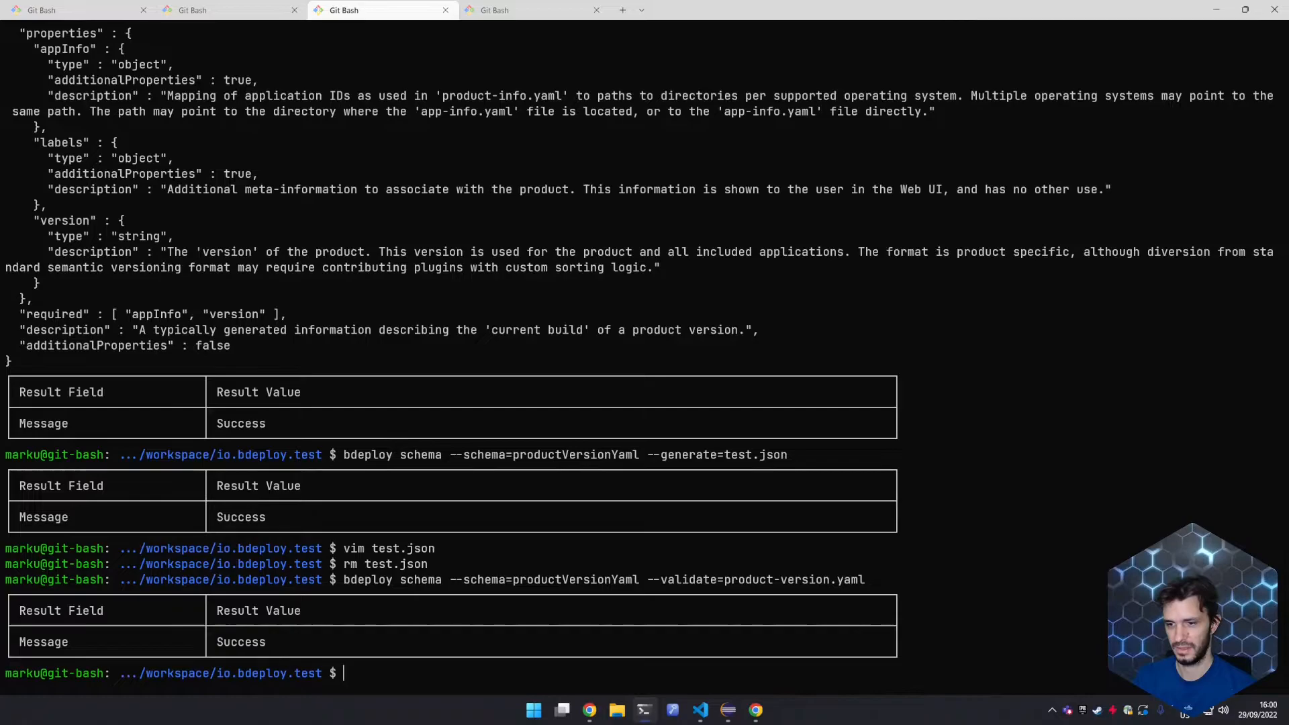
{"action": "type", "text": "vim product-"}
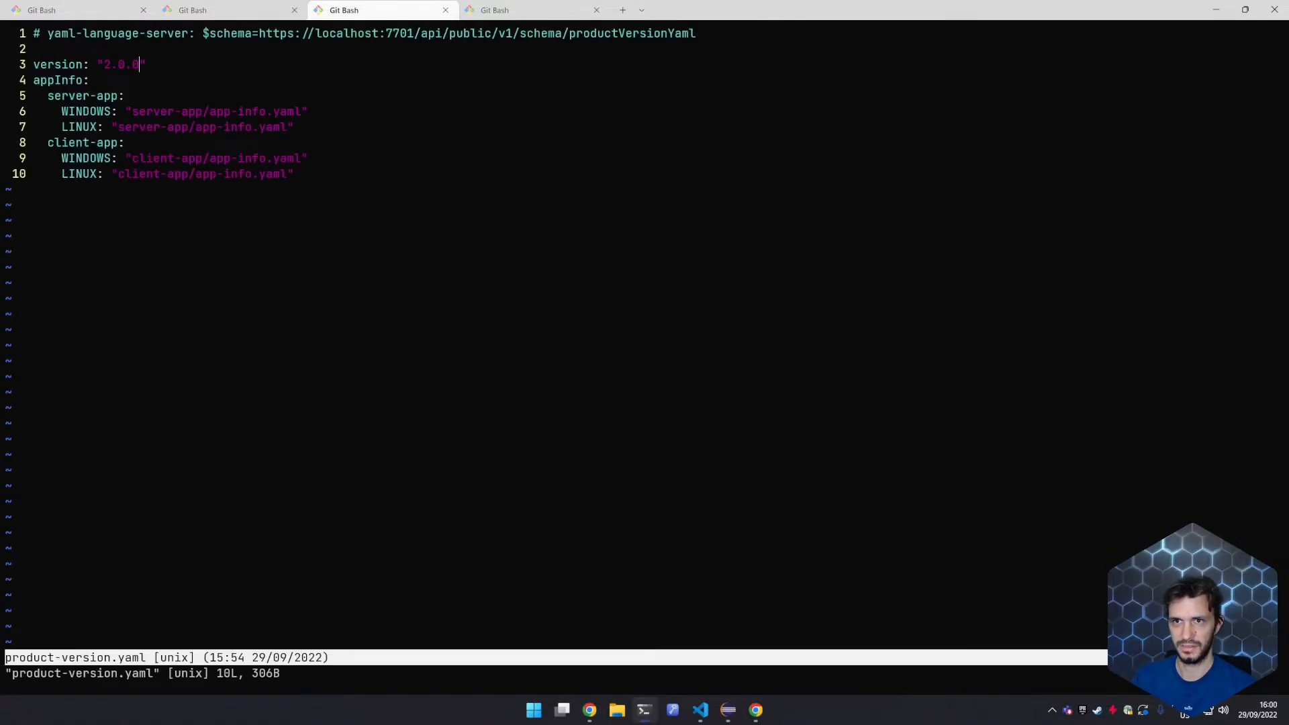
Close vim and rerun the productVersionYaml validation on product-version.yaml
{"action": "type", "text": "true"}
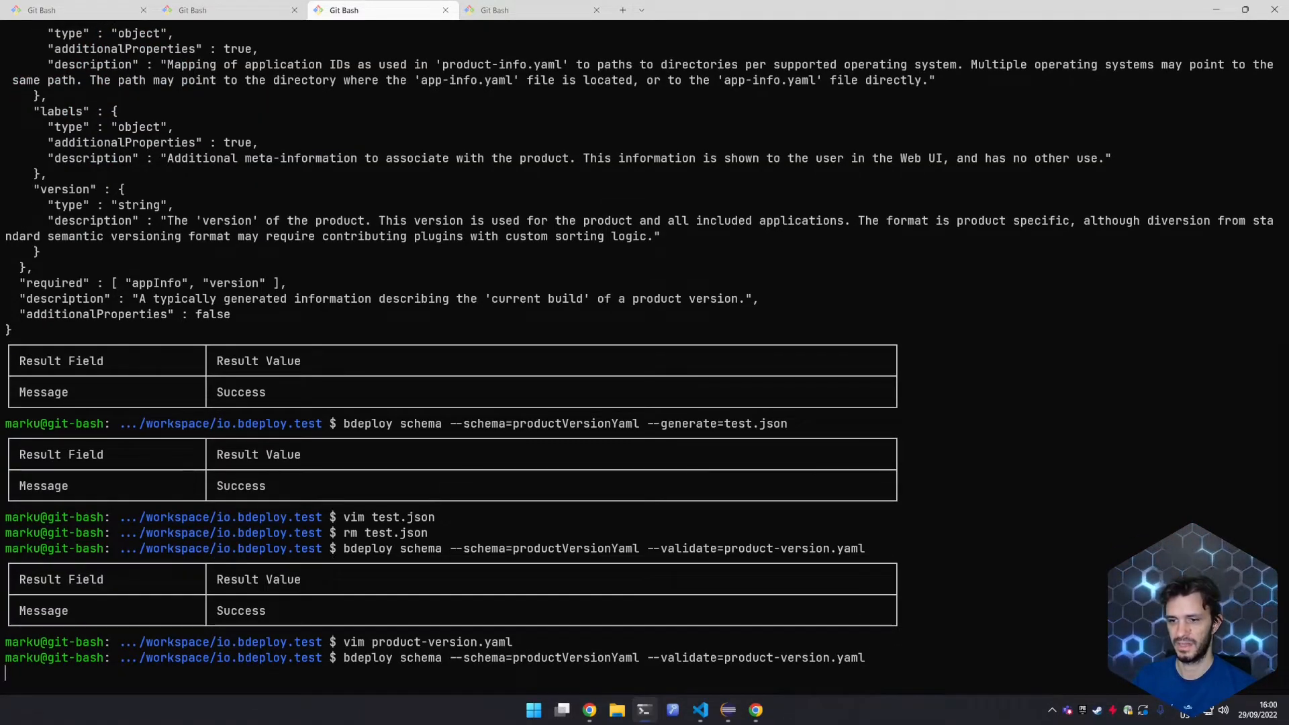
{"action": "key", "text": "Enter"}
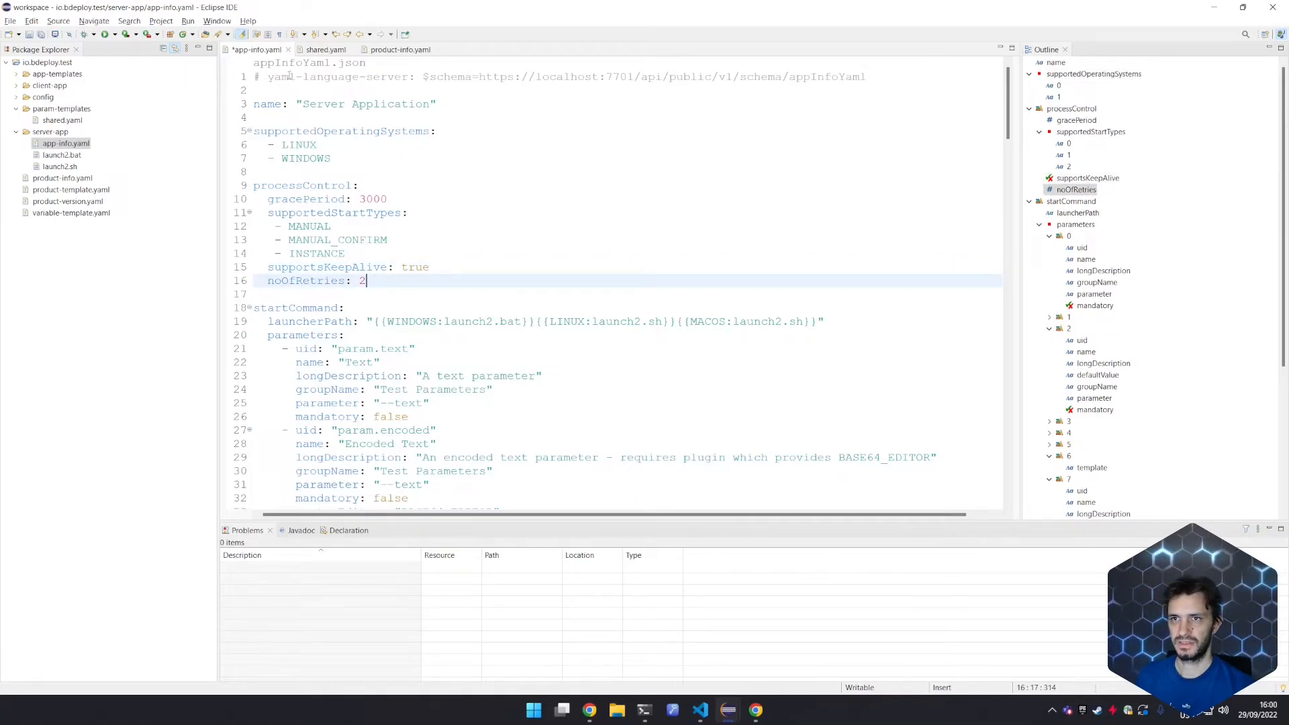
Highlight the line-1 schema comment in app-info.yaml and its appInfoYaml schema name
{"action": "double_click", "coordinate": [316, 77]}
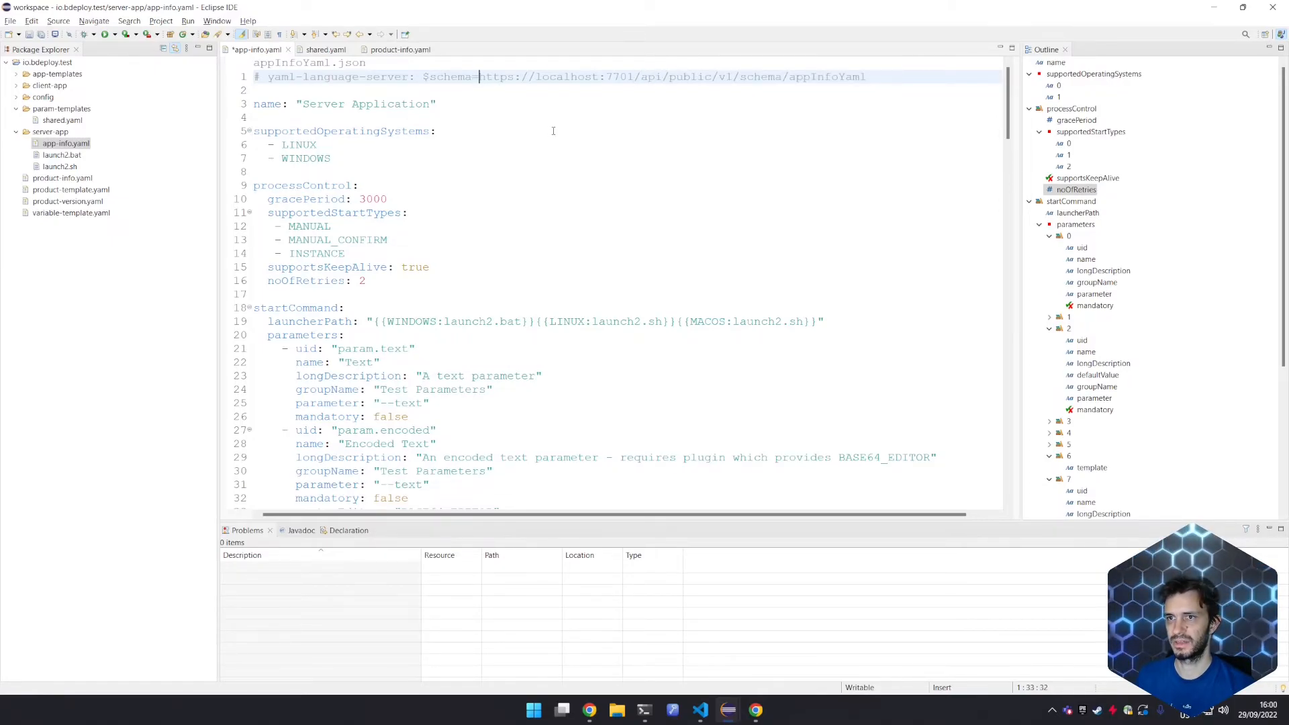
{"action": "double_click", "coordinate": [828, 76]}
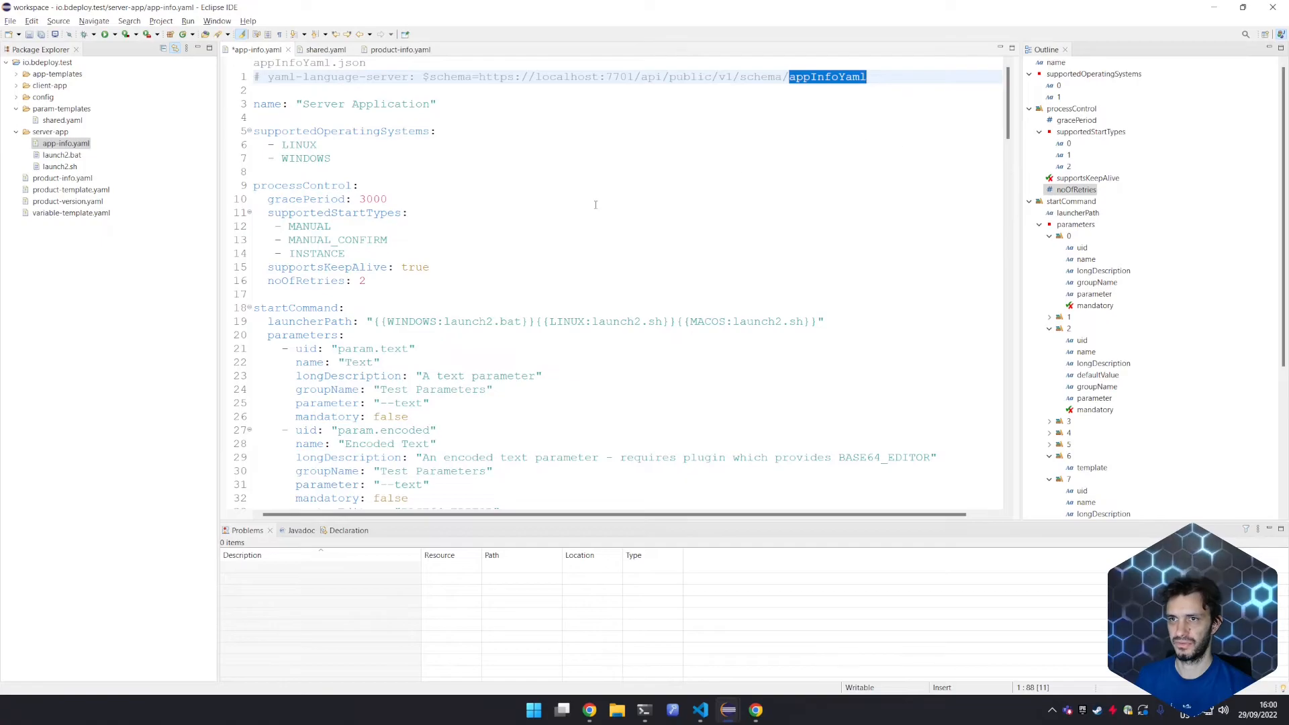